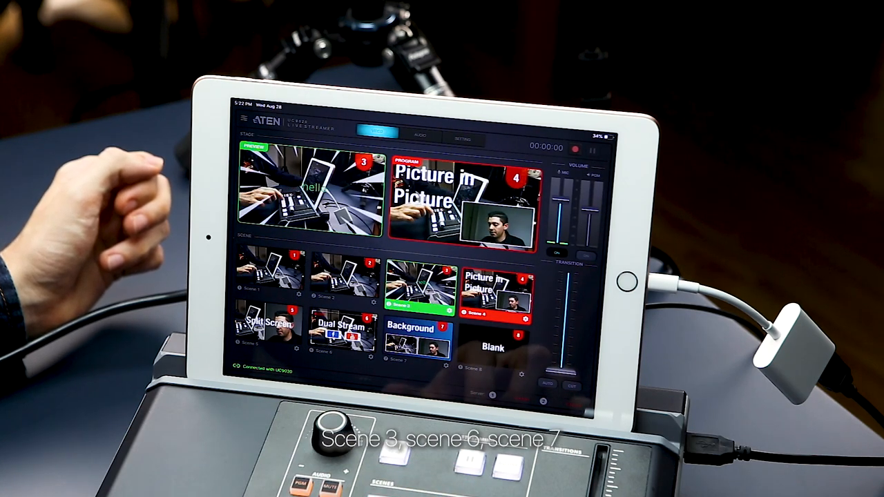
Step: Open the Scene 2 thumbnail's editor from the Live stage
click(416, 346)
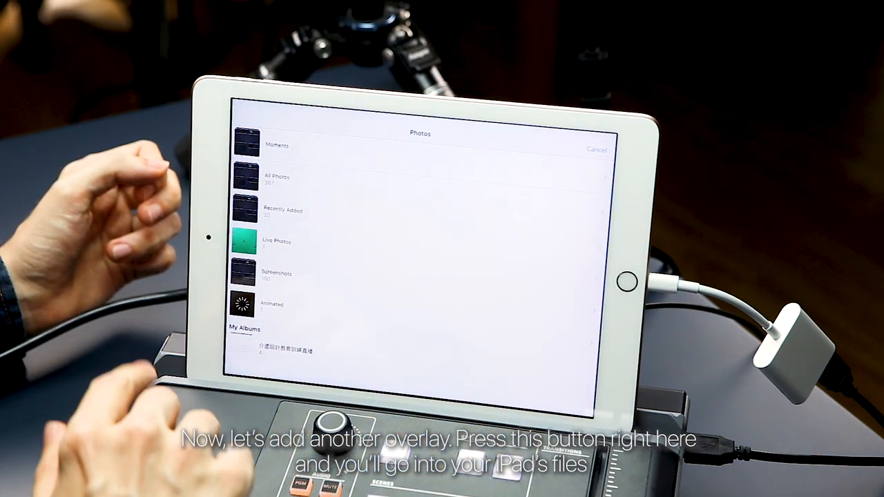
Step: Open the photo album that holds the transparent LIVE PNG
click(277, 178)
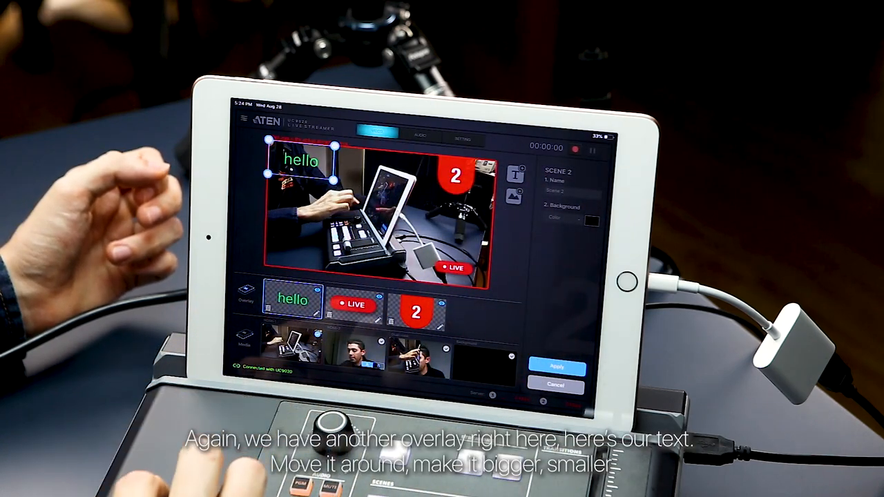
Step: Drag the green 'hello' text box down to the lower left of the preview
drag(302, 161, 297, 218)
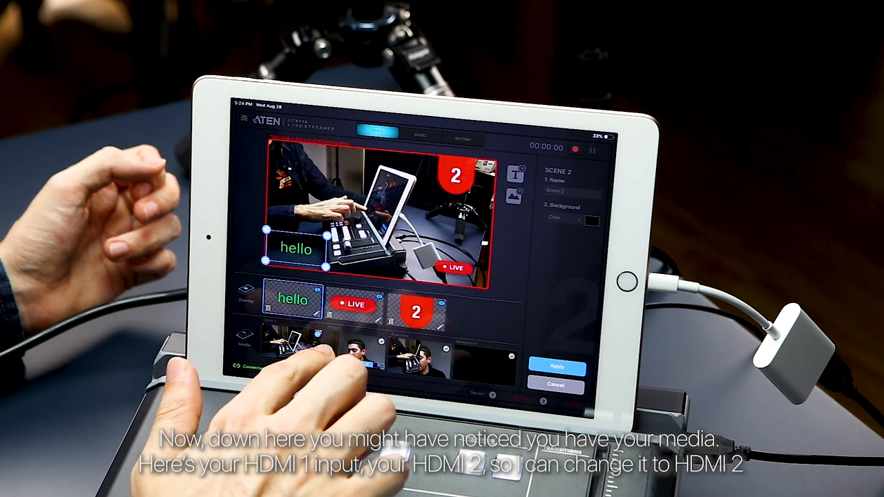
Step: Select the HDMI 2 thumbnail in the Media row as Scene 2's source
click(355, 354)
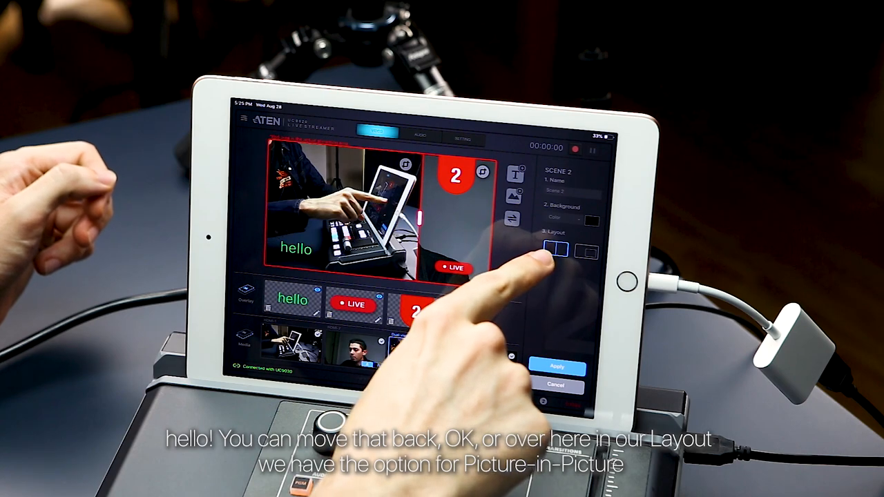
click(586, 251)
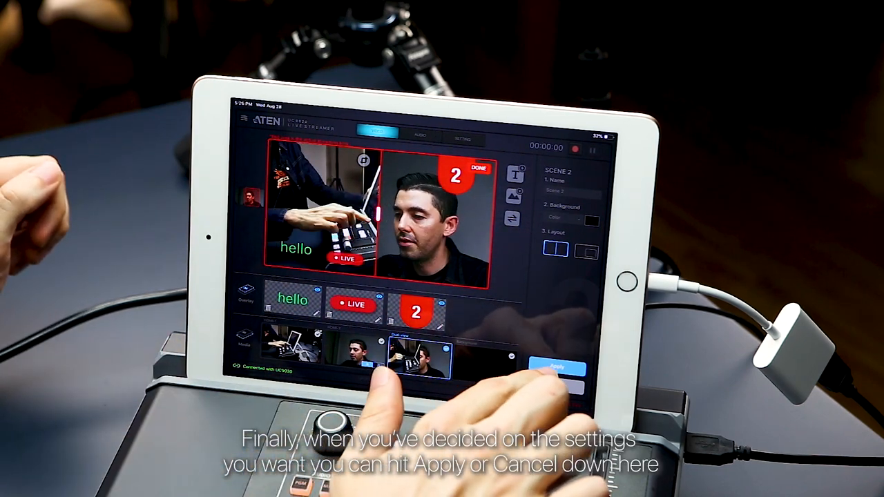
Step: Apply the dual-view Scene 2 edits with the blue Apply button
click(557, 367)
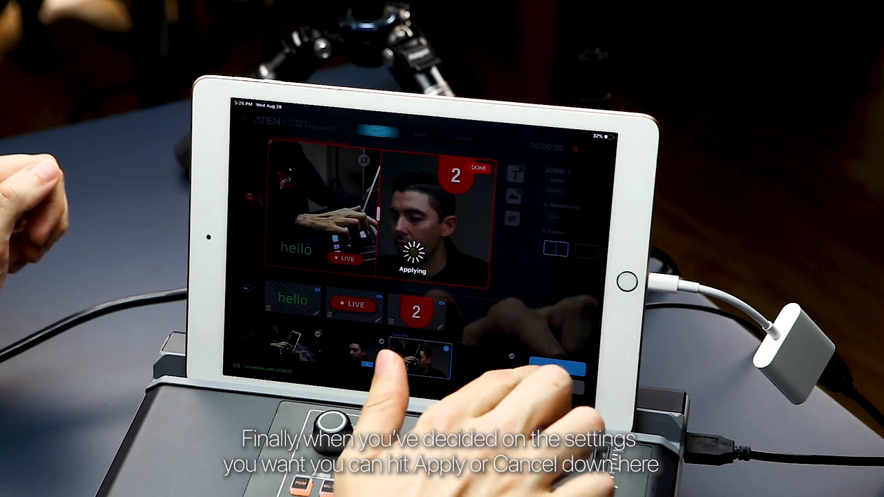